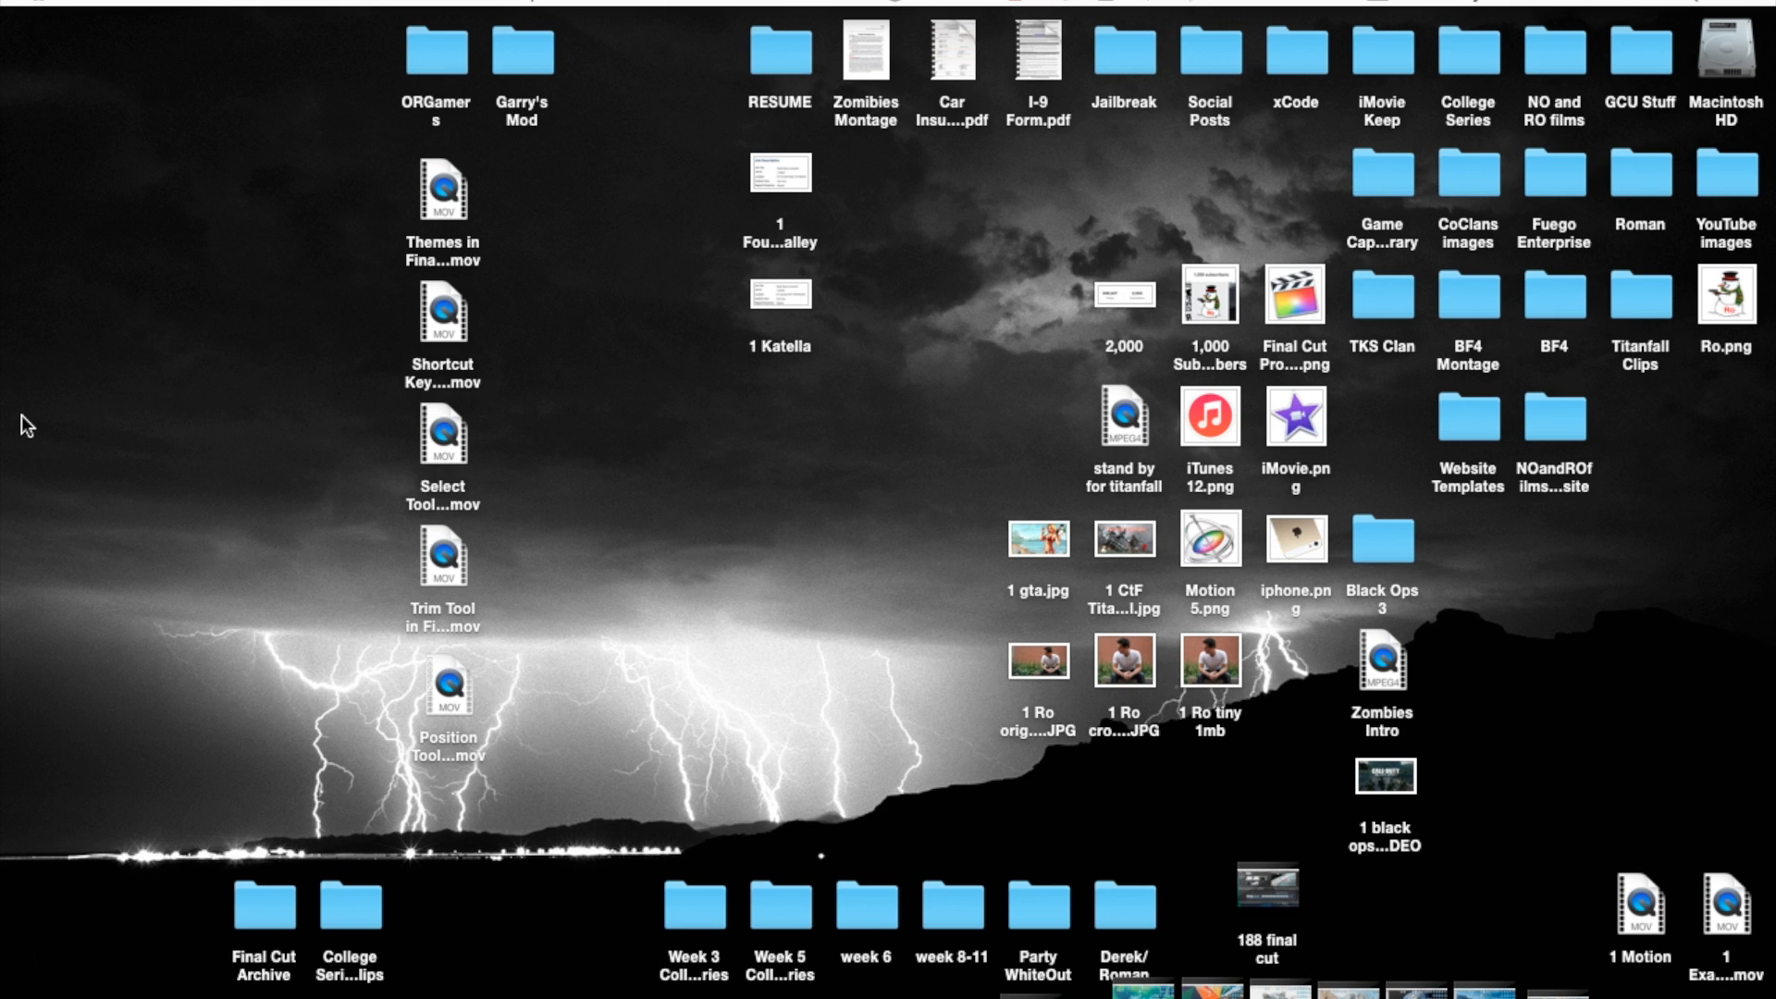
{"action": "mouse_move", "coordinate": [27, 390]}
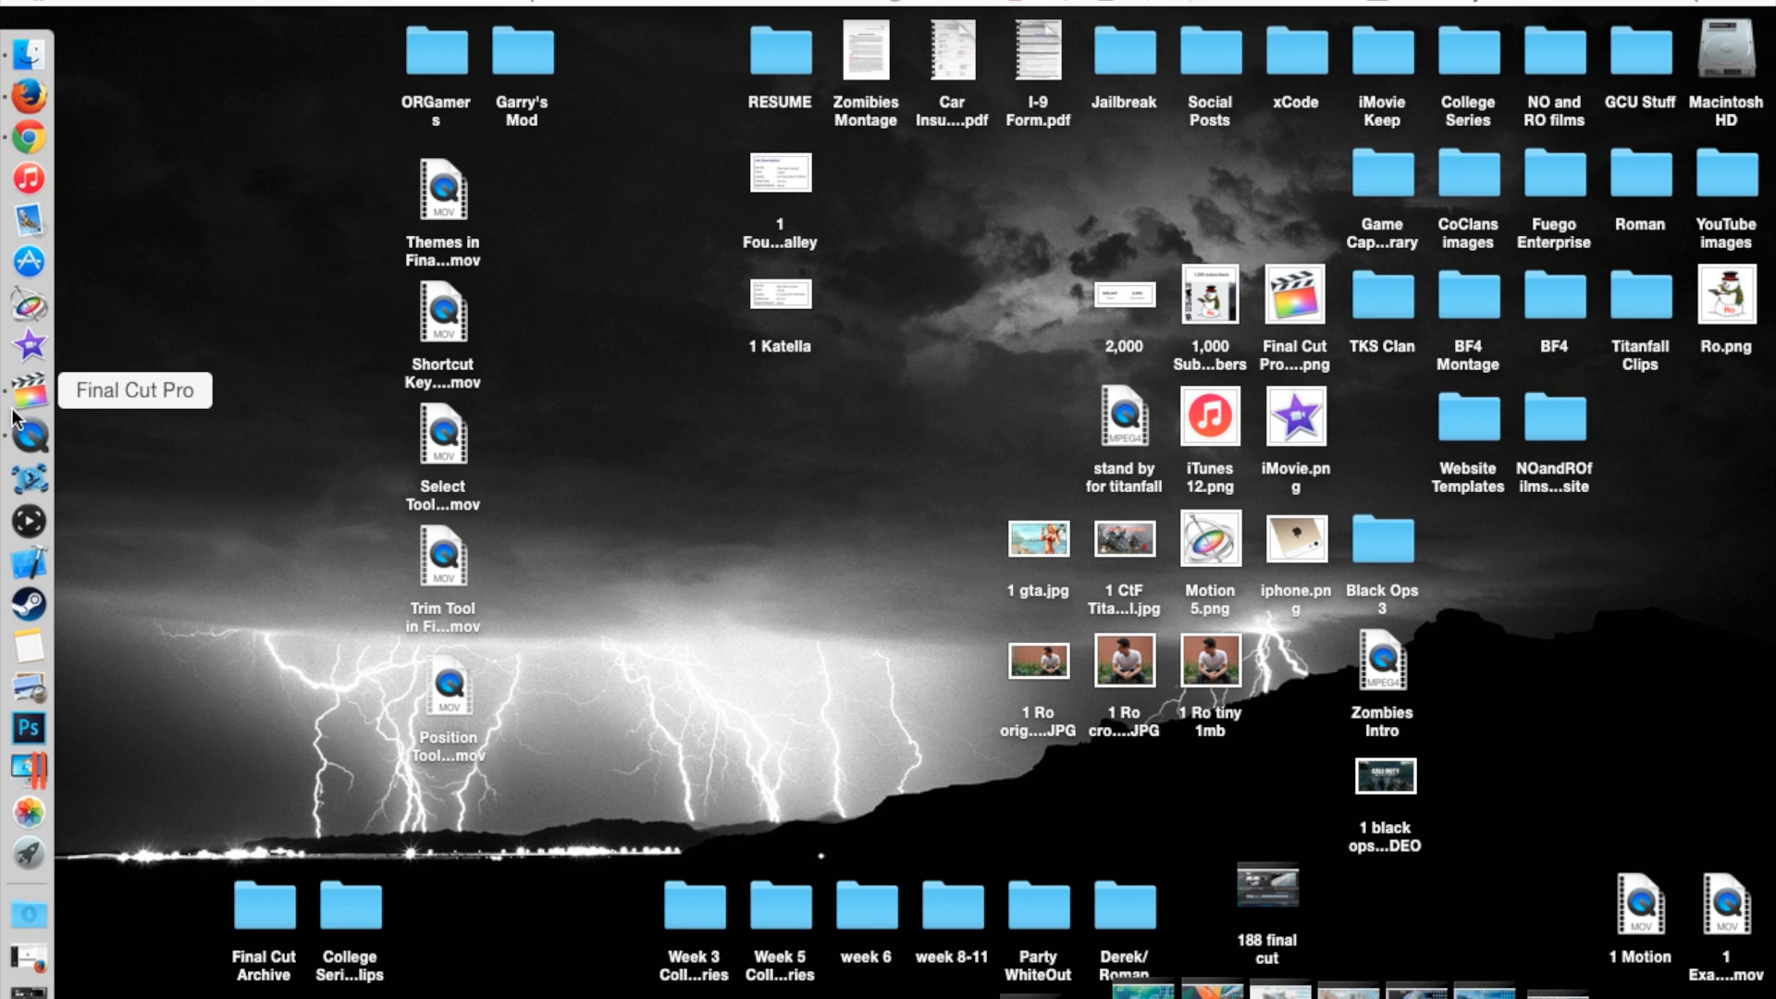
Launch Final Cut Pro and switch the editing tool to Range Selection (R).
{"action": "left_click", "coordinate": [27, 394]}
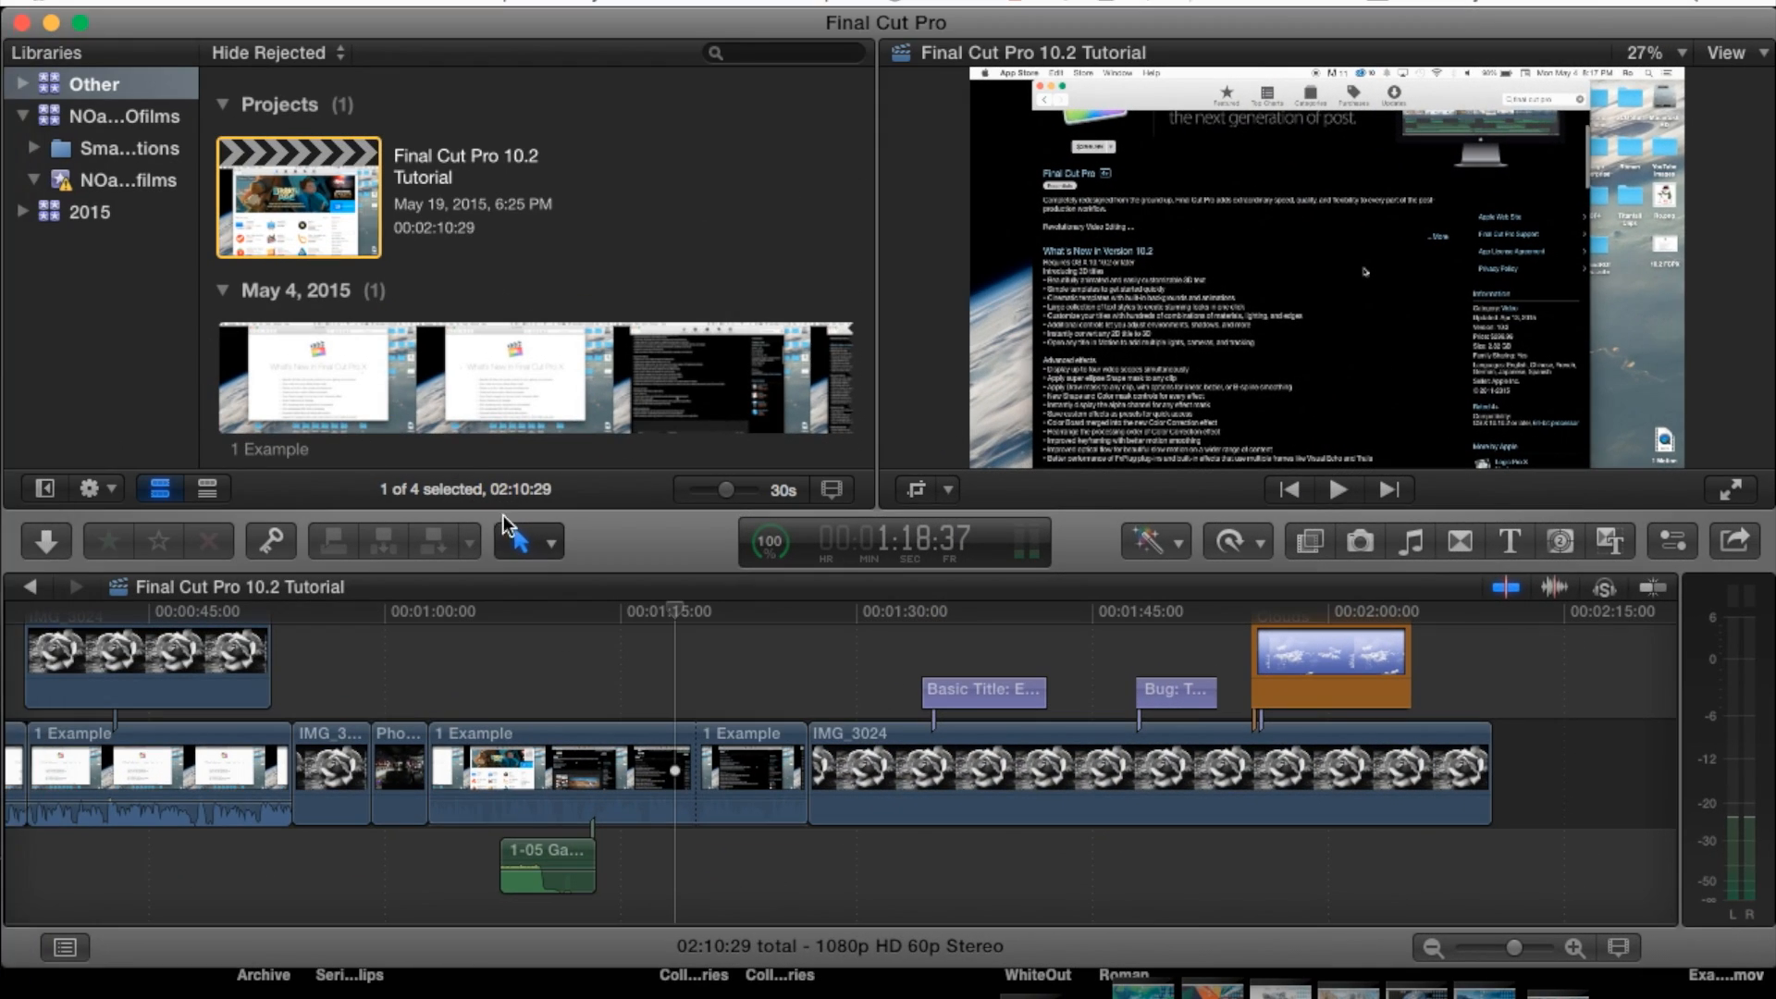
{"action": "left_click", "coordinate": [548, 540]}
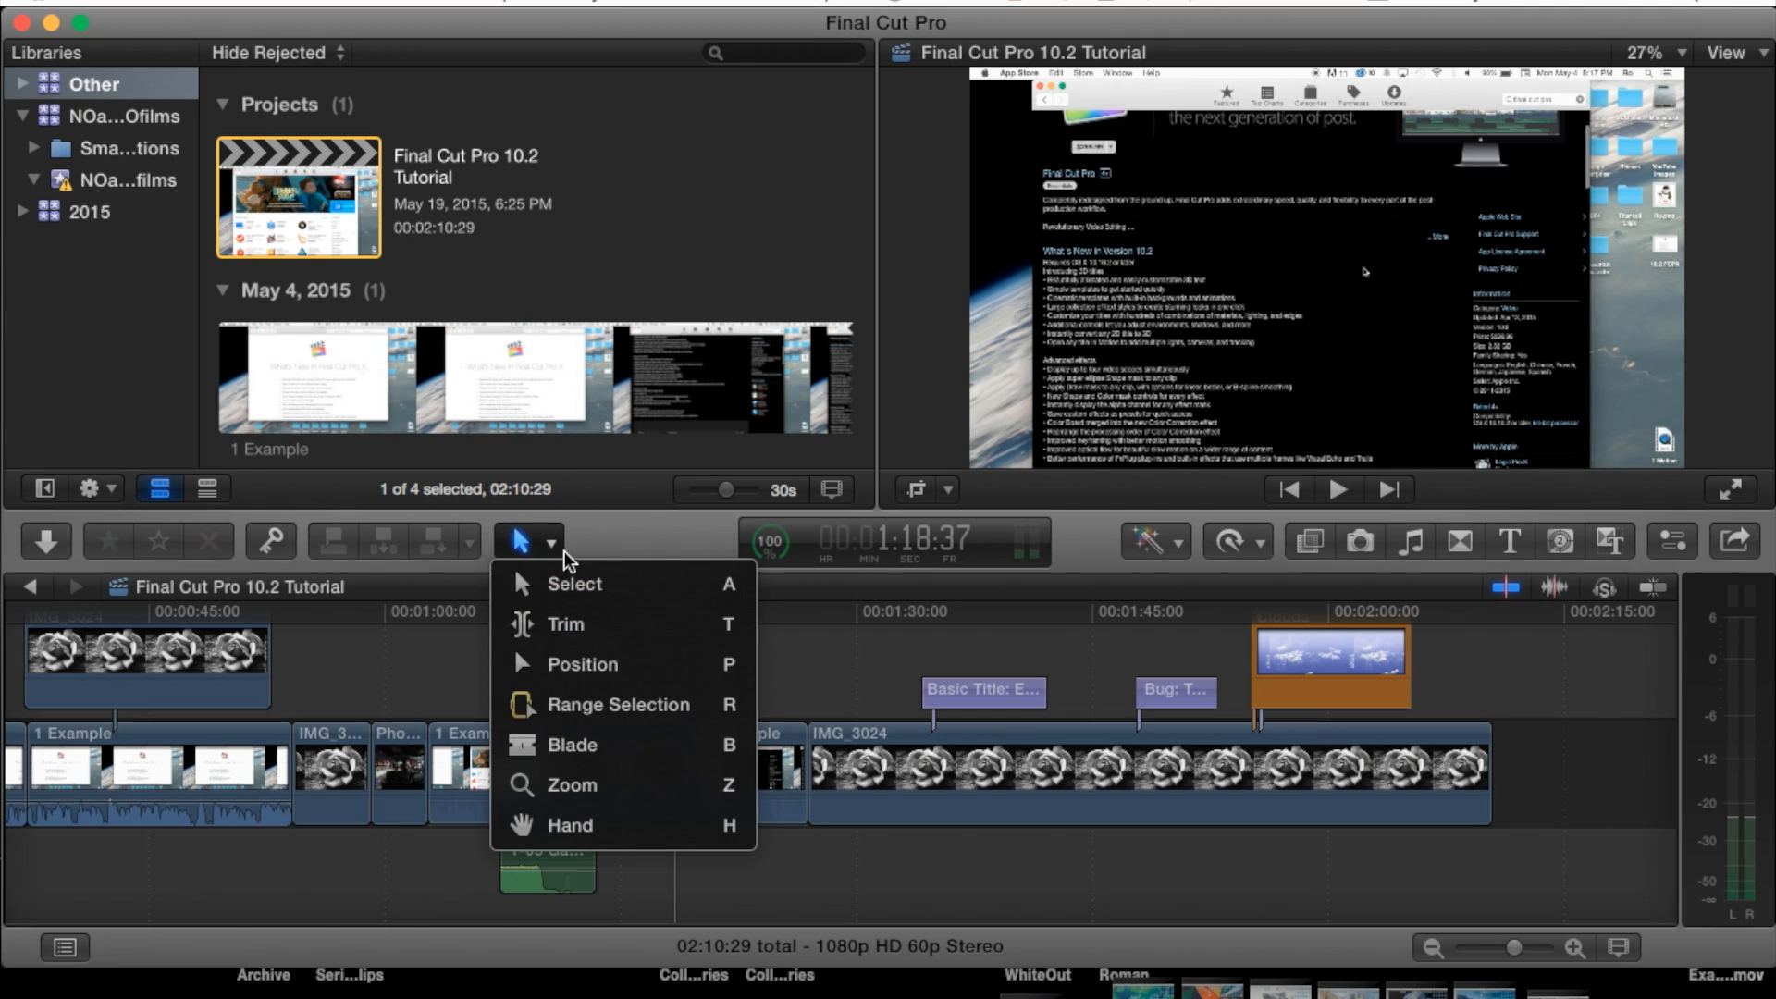
{"action": "mouse_move", "coordinate": [667, 713]}
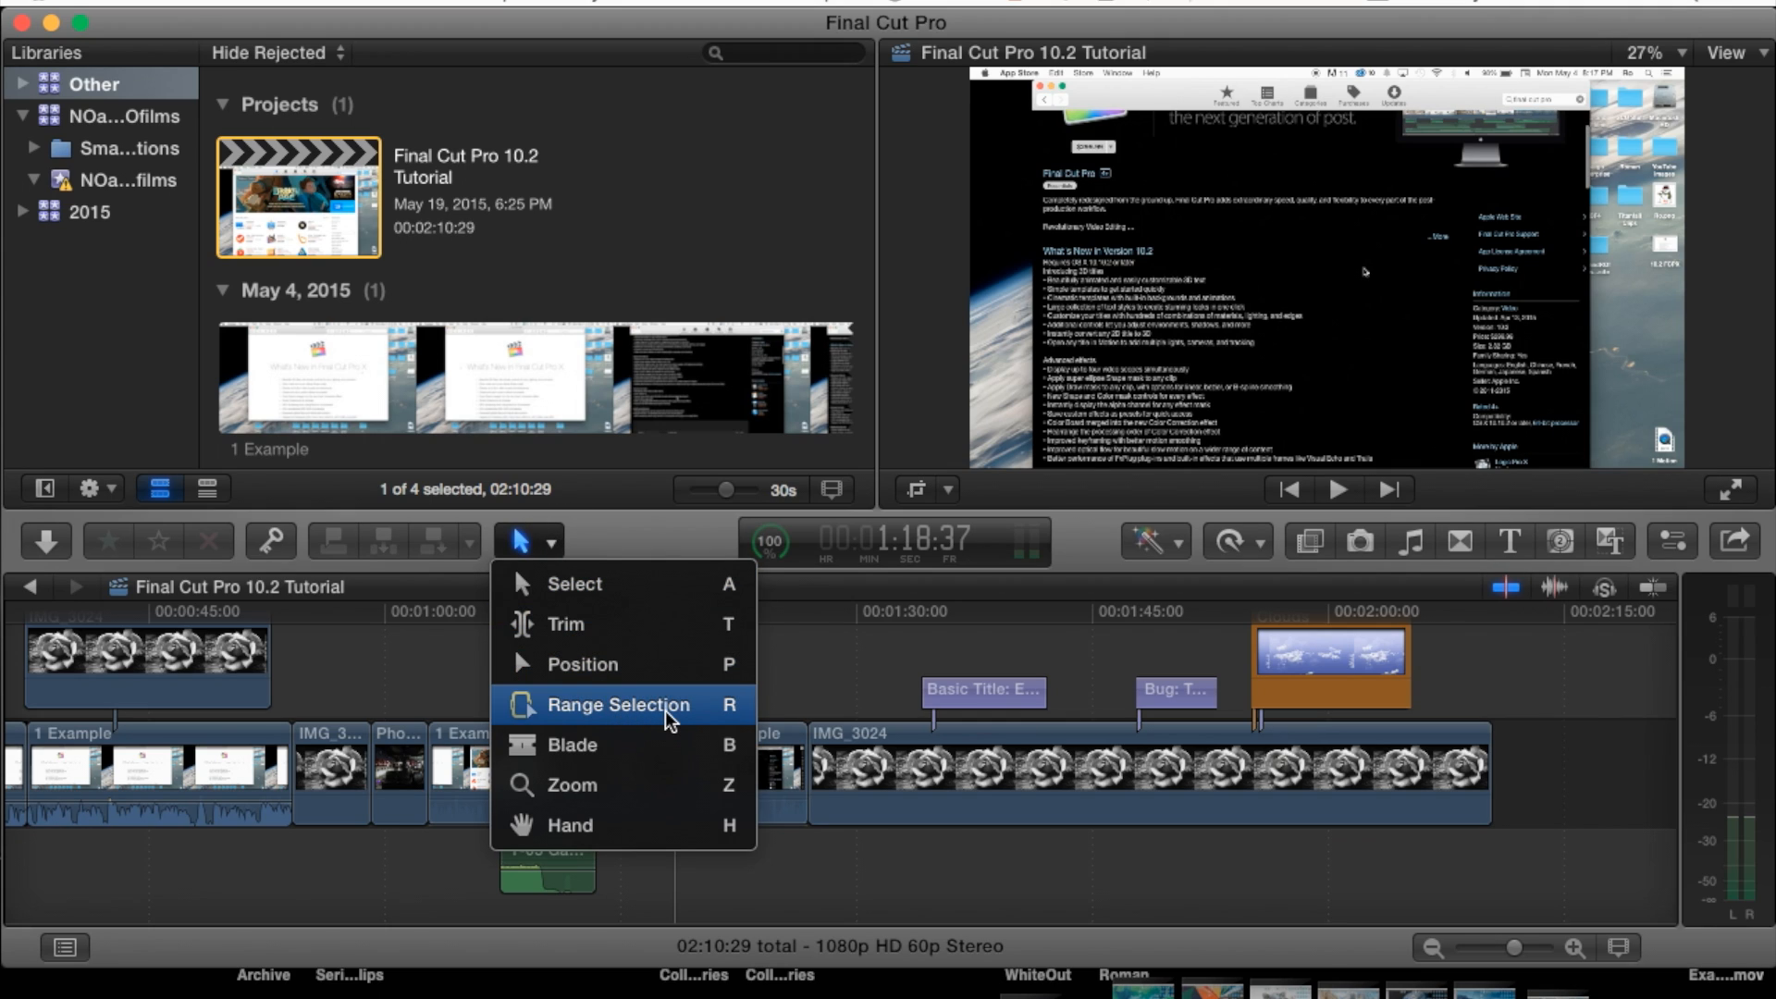
{"action": "mouse_move", "coordinate": [731, 713]}
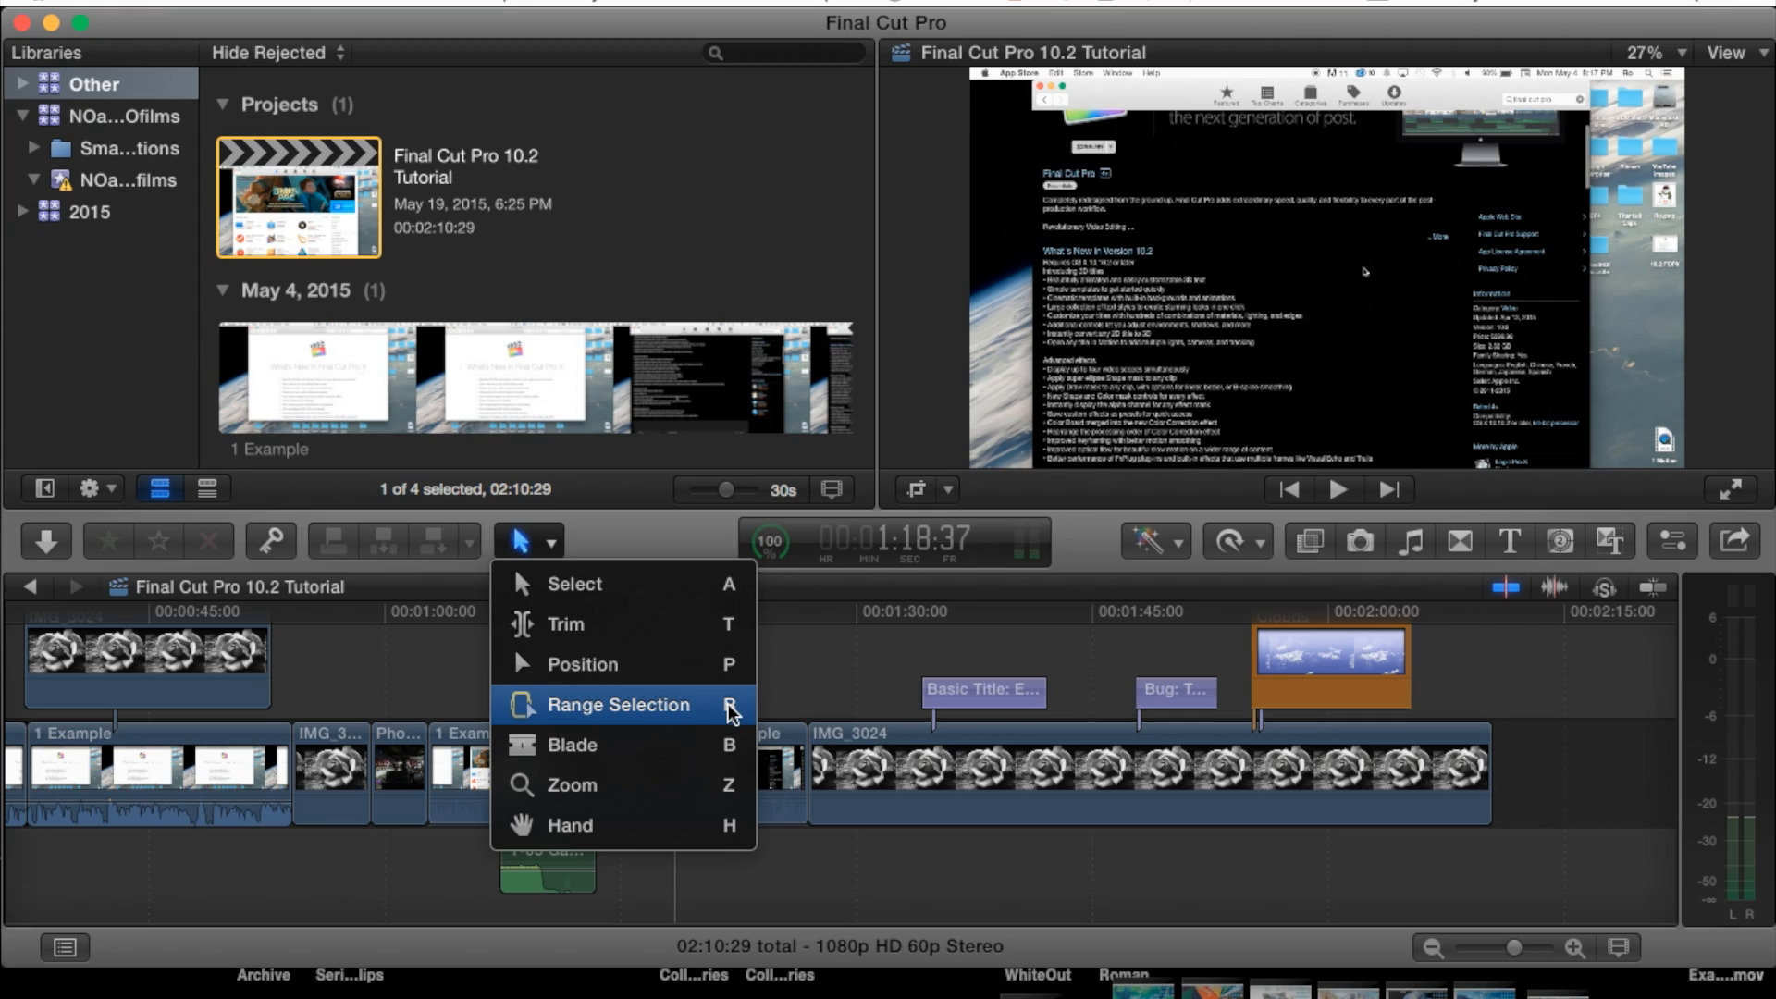
{"action": "left_click", "coordinate": [621, 705]}
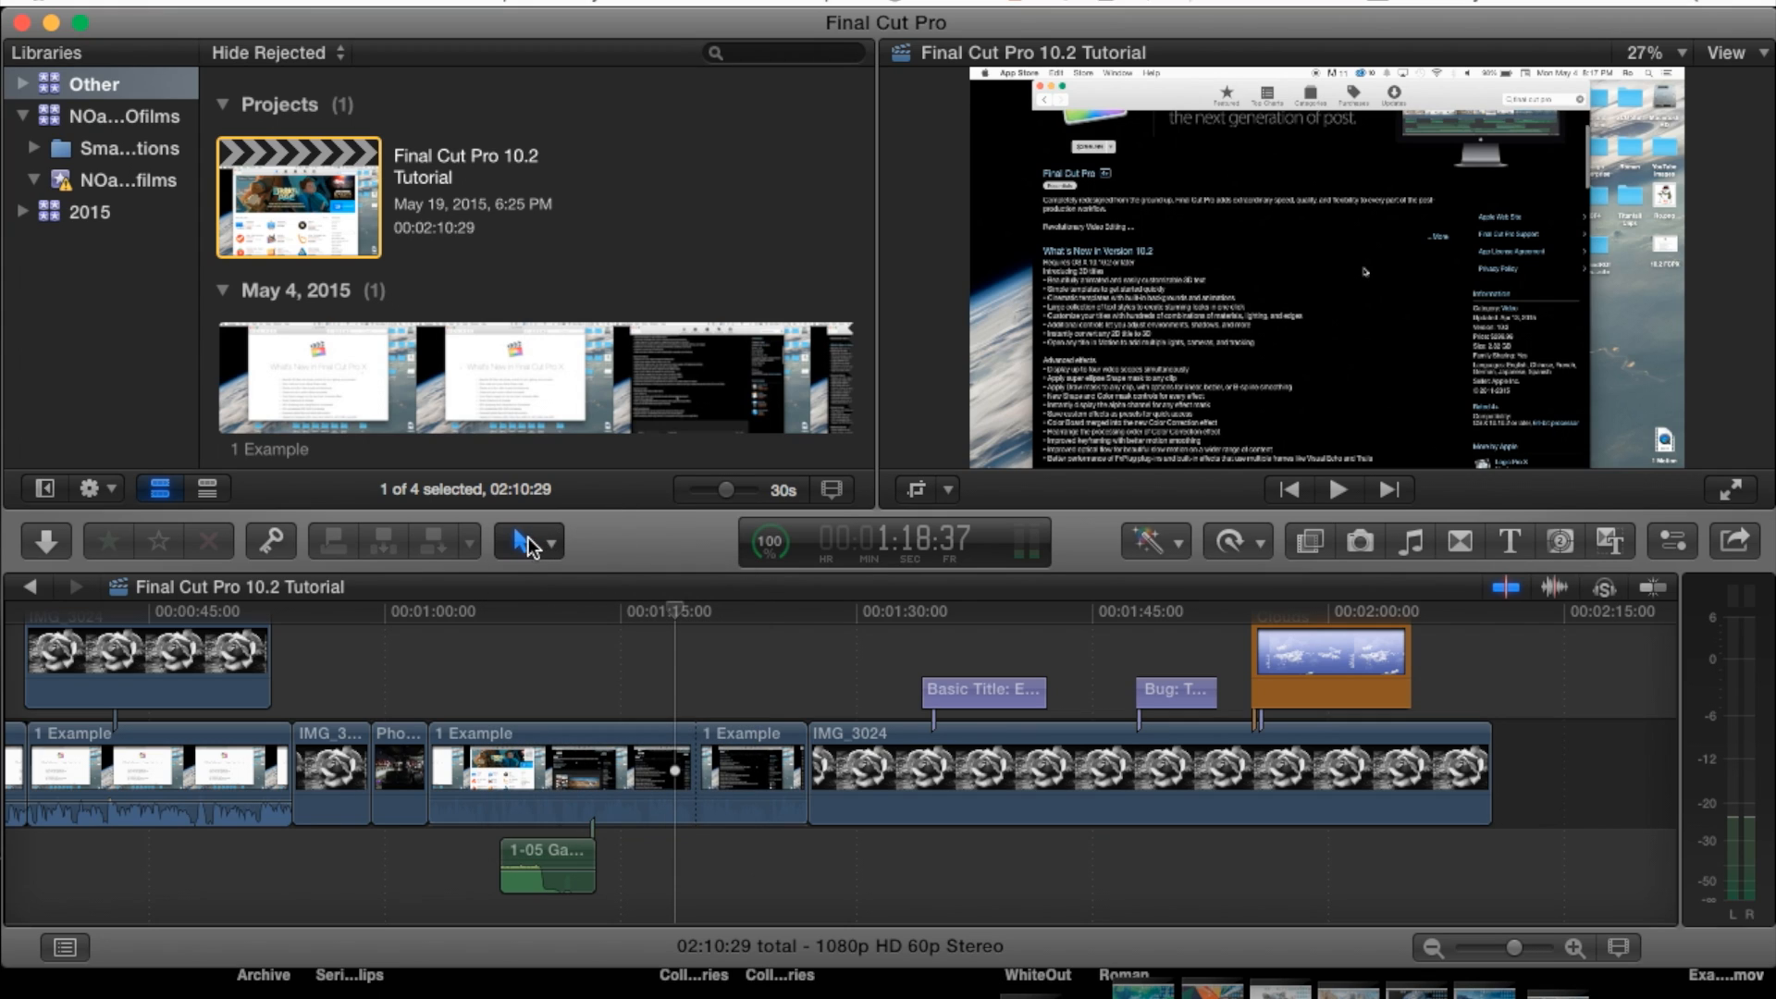
{"action": "mouse_move", "coordinate": [516, 541]}
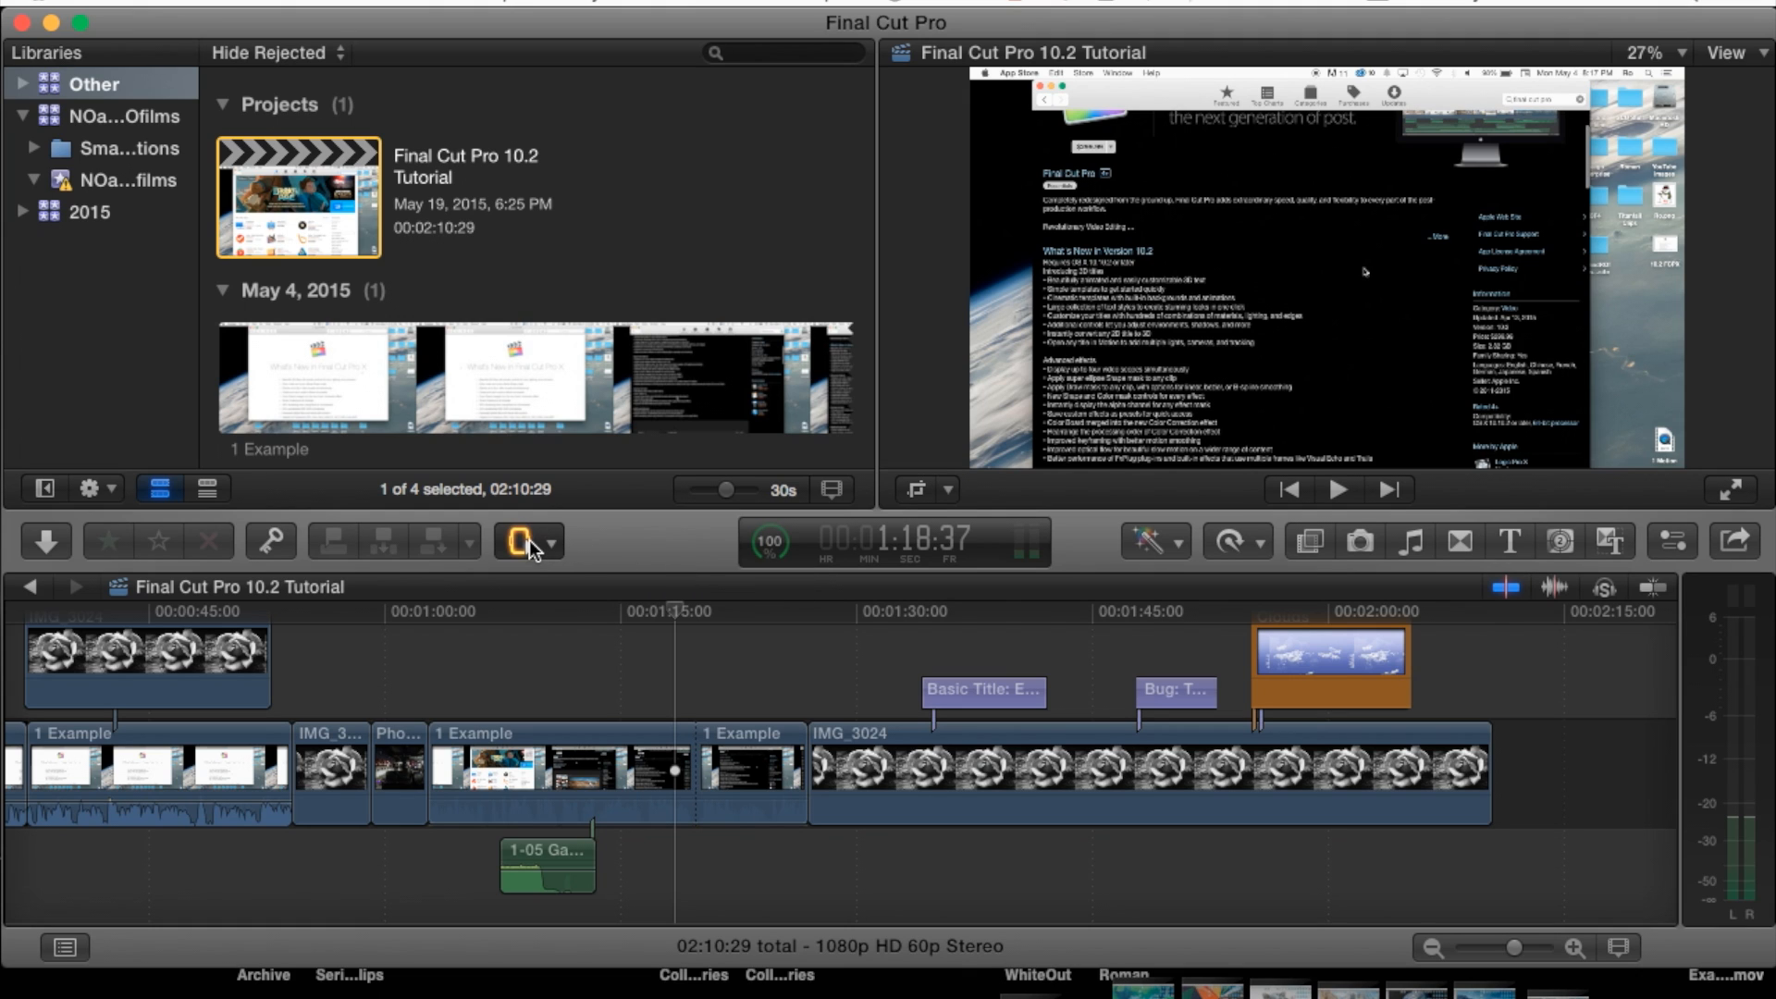
Mark an 08:28 range inside the IMG_3024 rose clip in the timeline.
{"action": "left_click", "coordinate": [679, 736]}
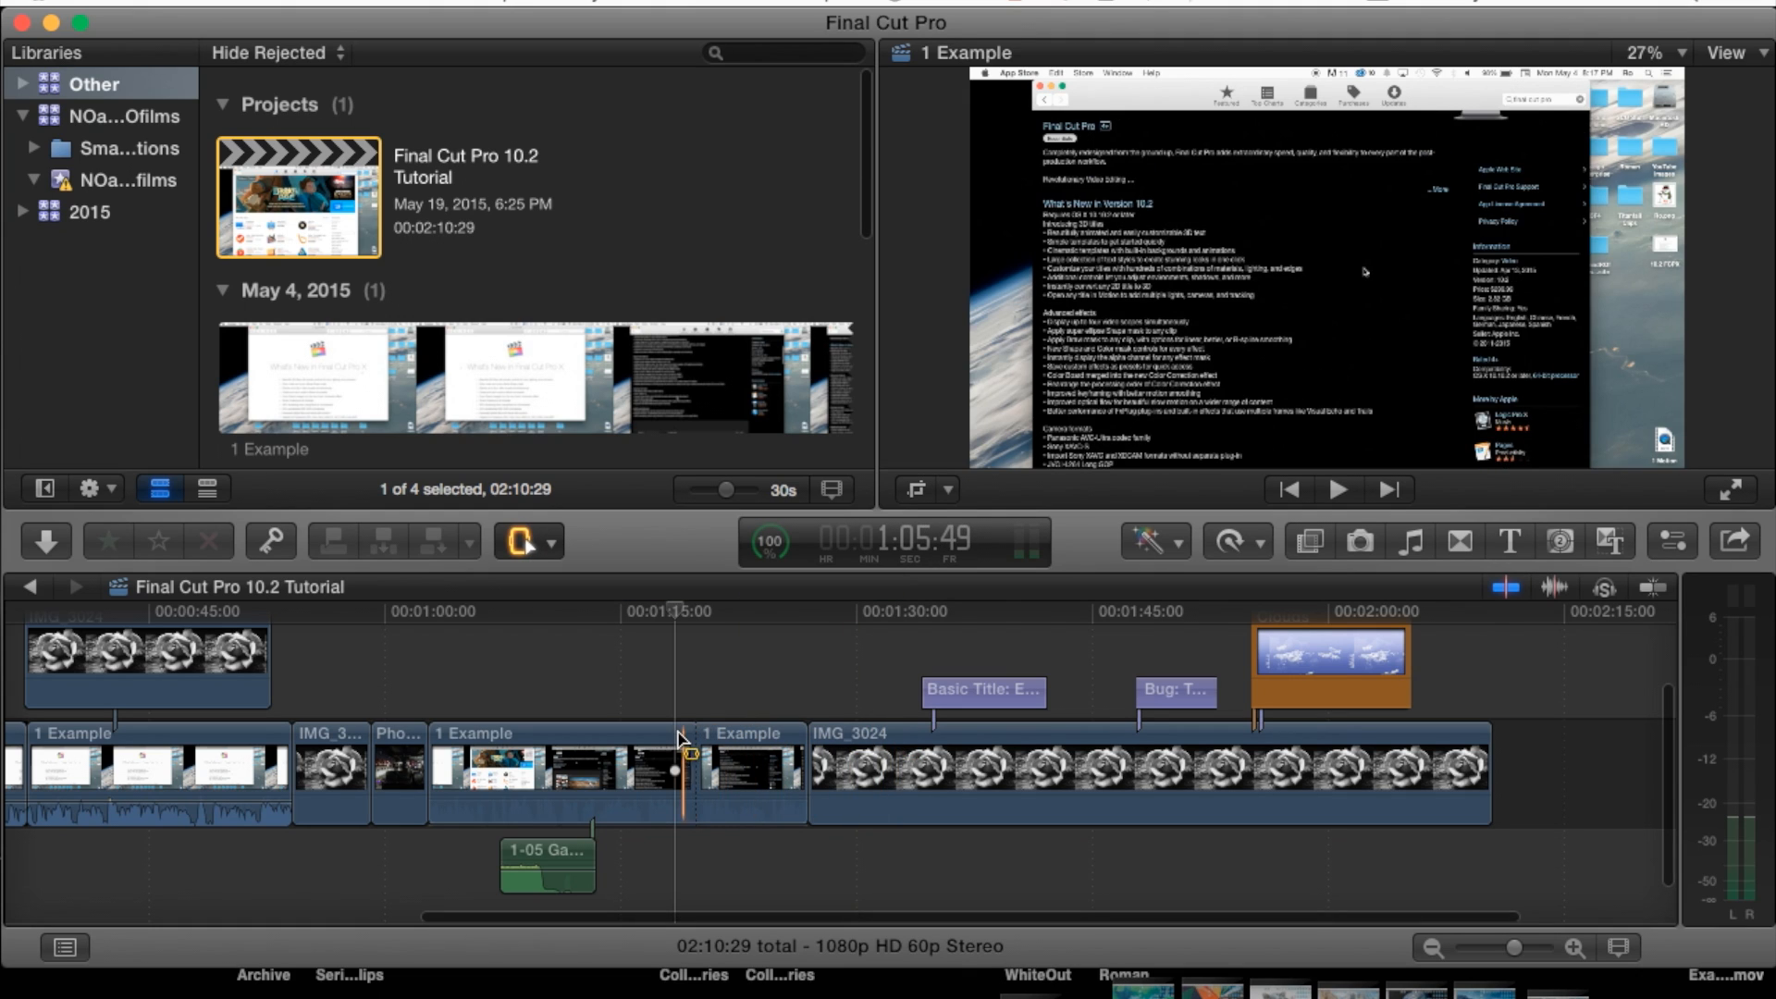
{"action": "left_click", "coordinate": [832, 751]}
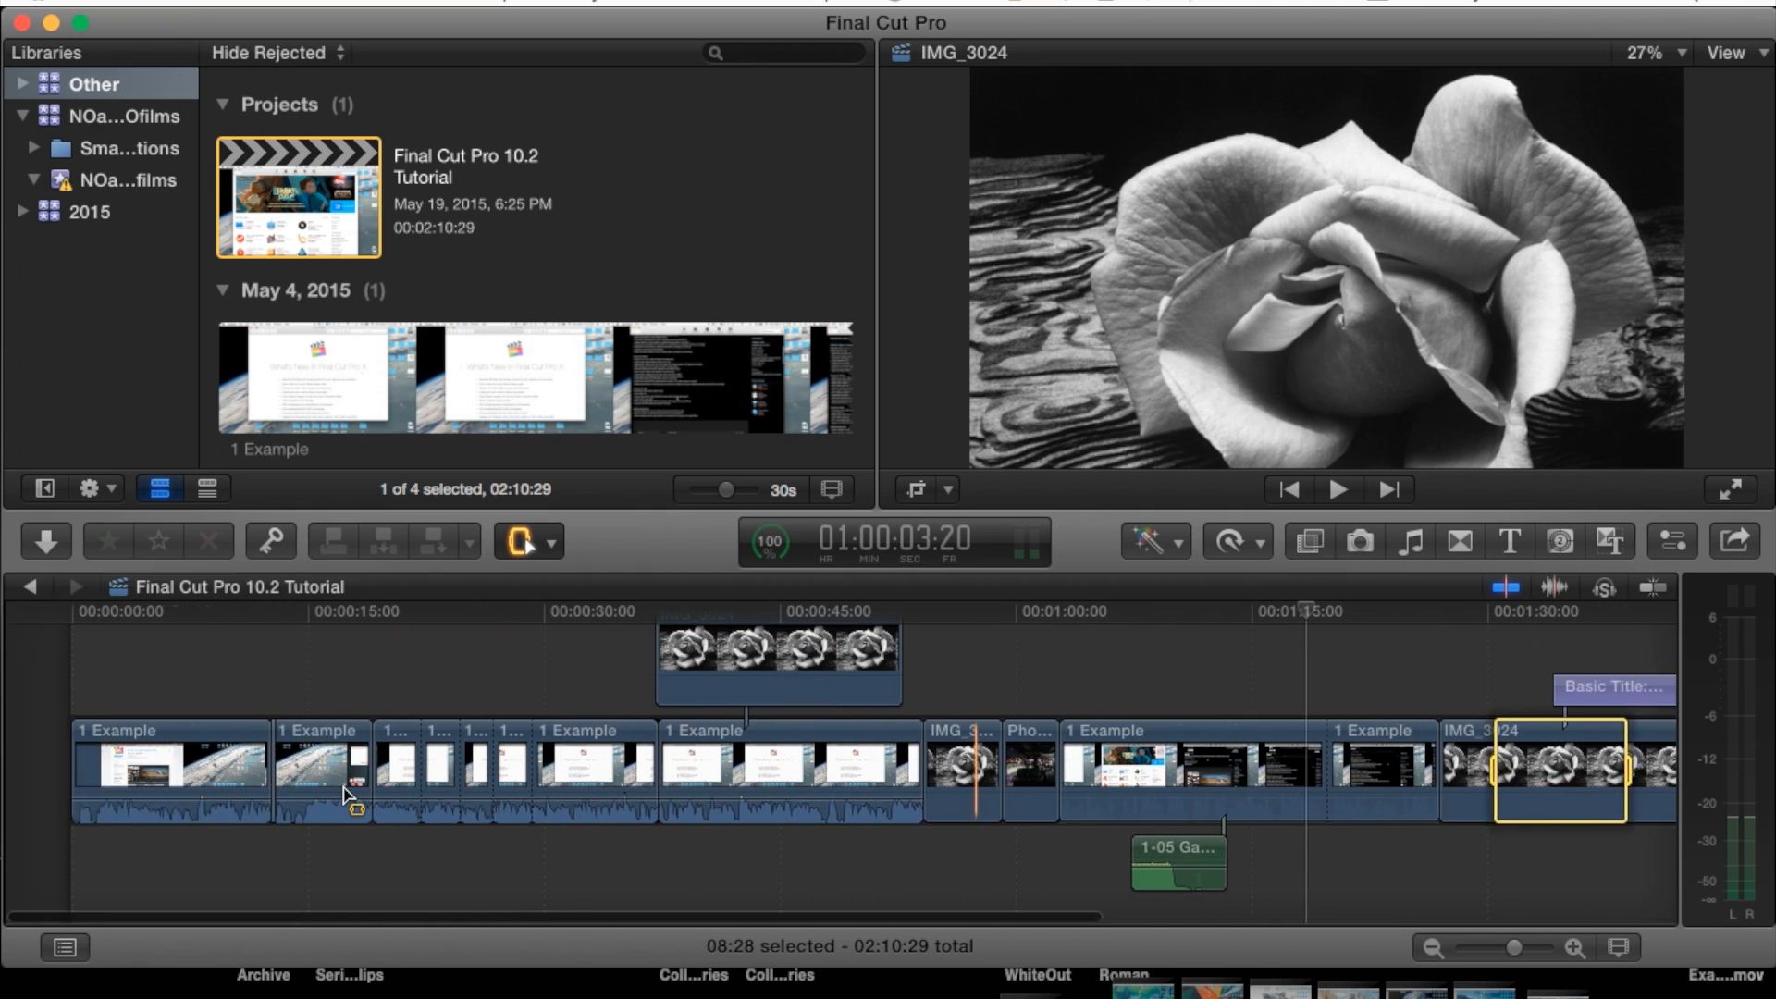
Deselect the copied rose clip range, leaving the project at 02:10:29.
{"action": "left_click", "coordinate": [125, 759]}
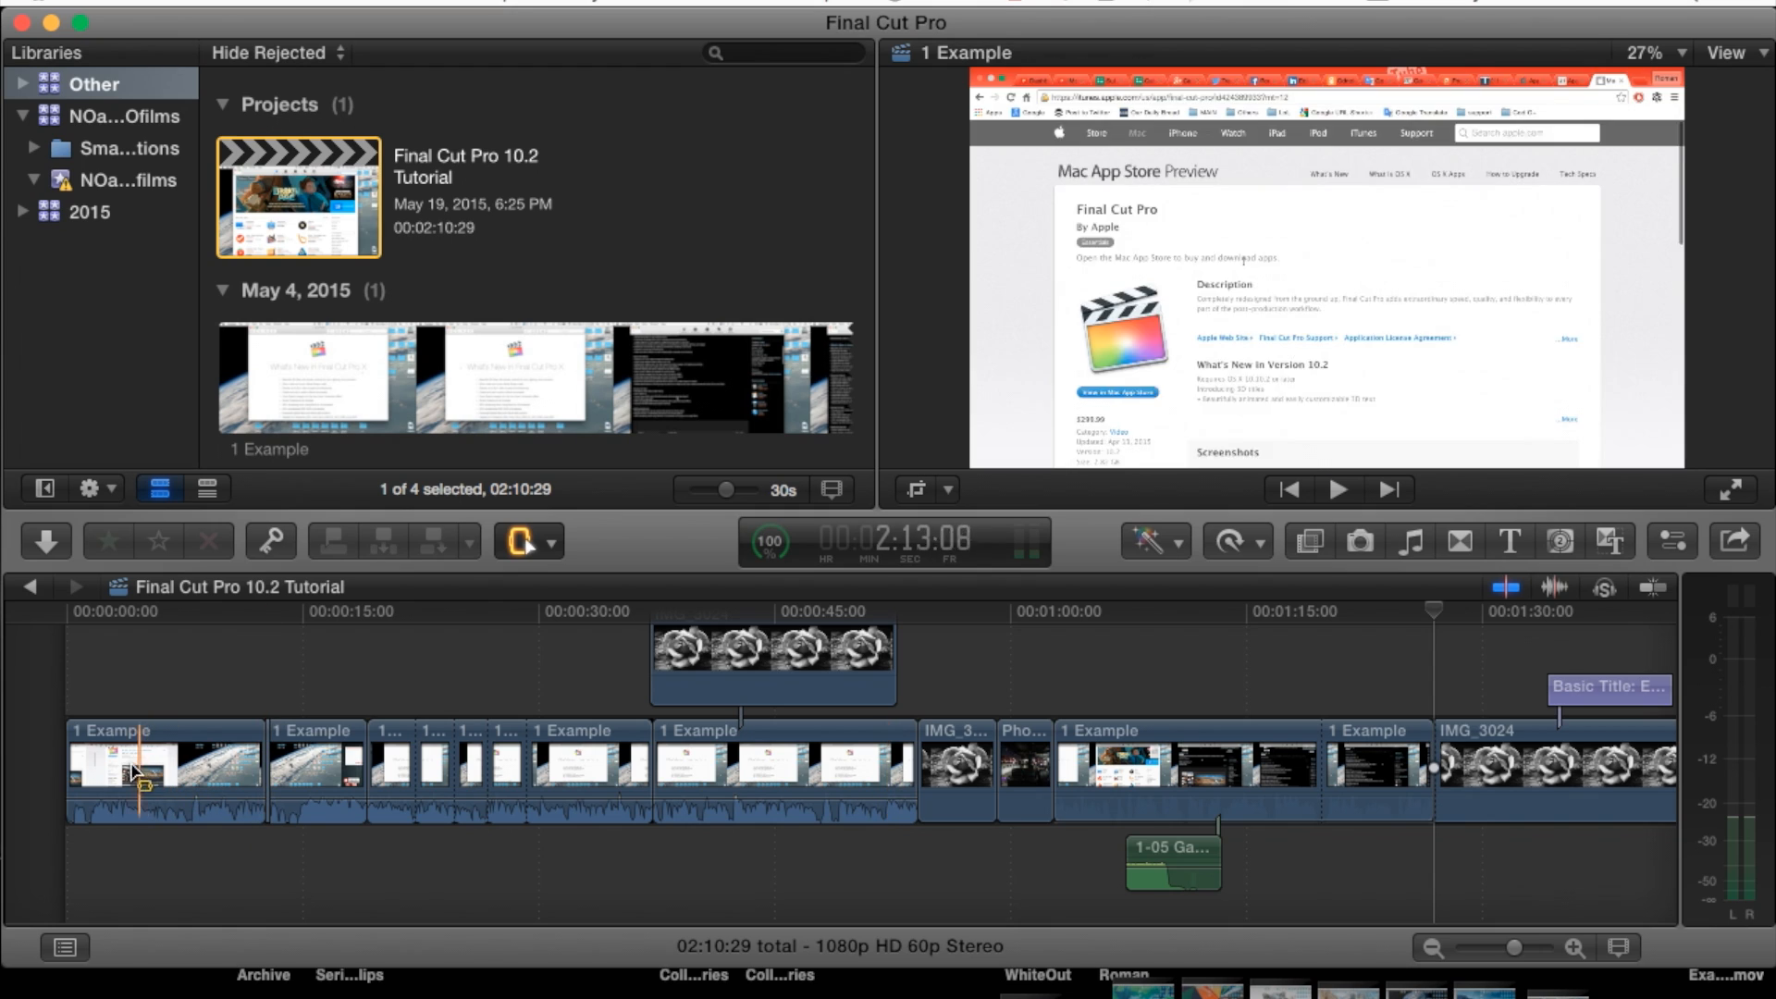
Cut the opening section of the first 1 Example clip, shortening the project to 02:06:04.
{"action": "left_click", "coordinate": [130, 770]}
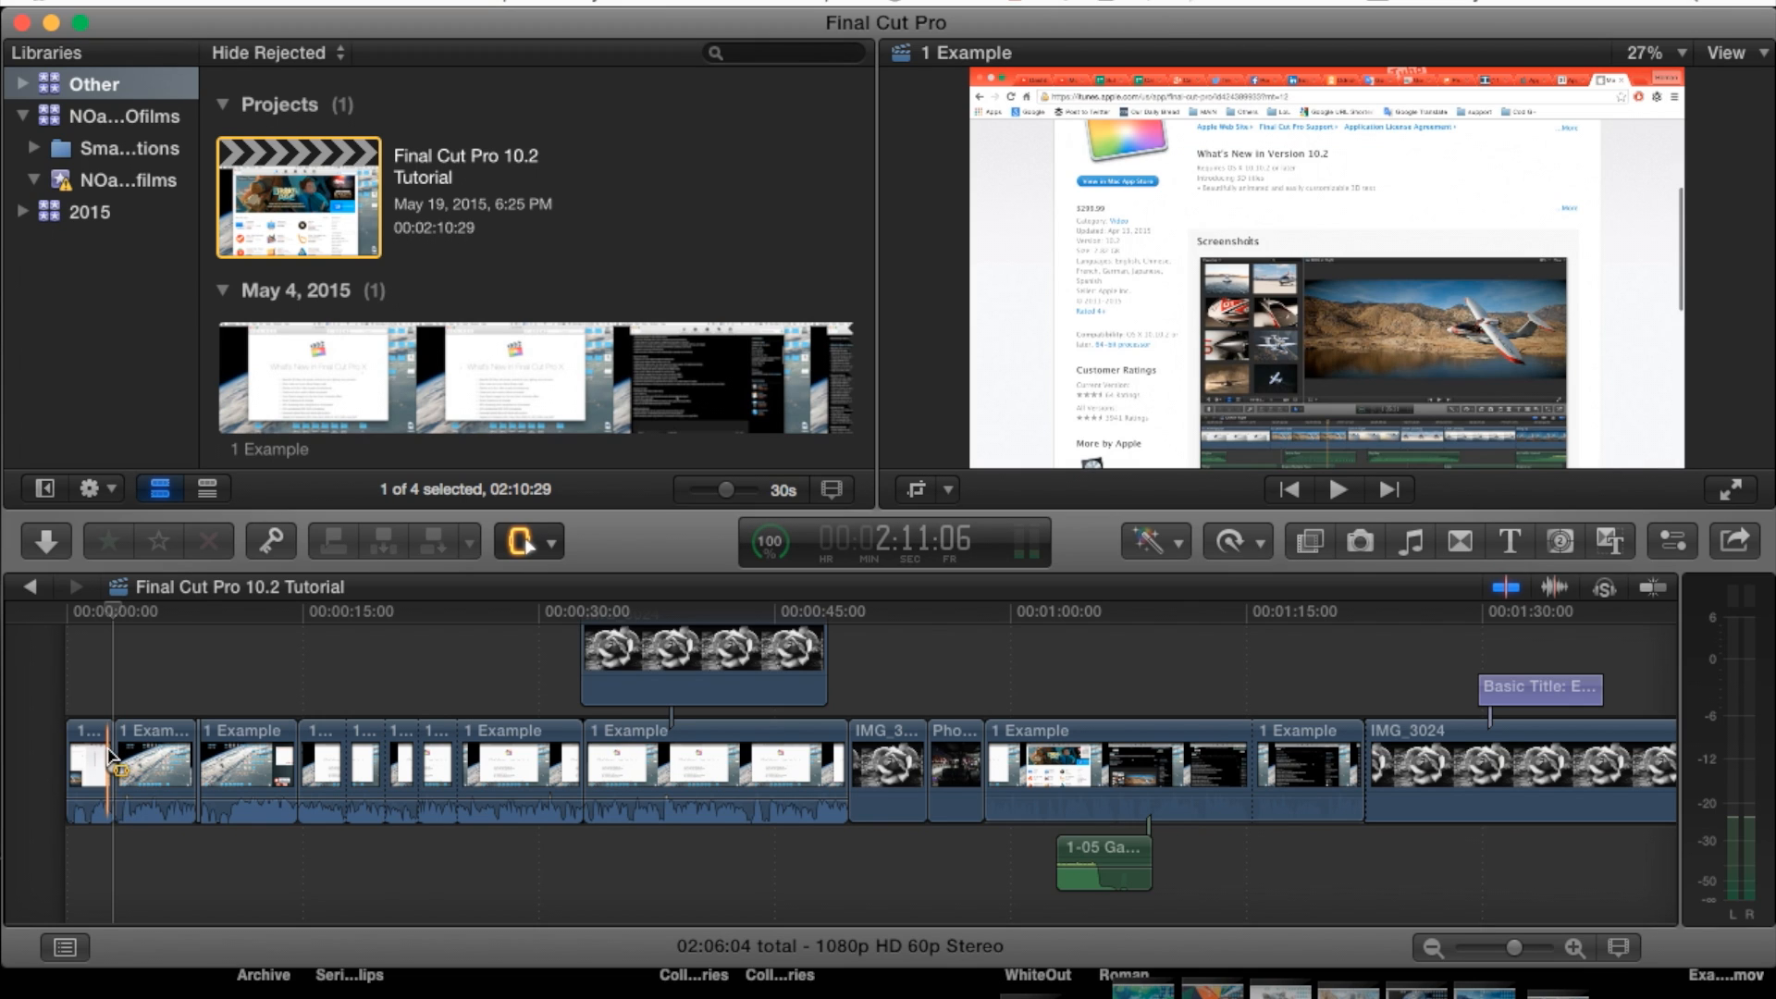
{"action": "left_click", "coordinate": [702, 663]}
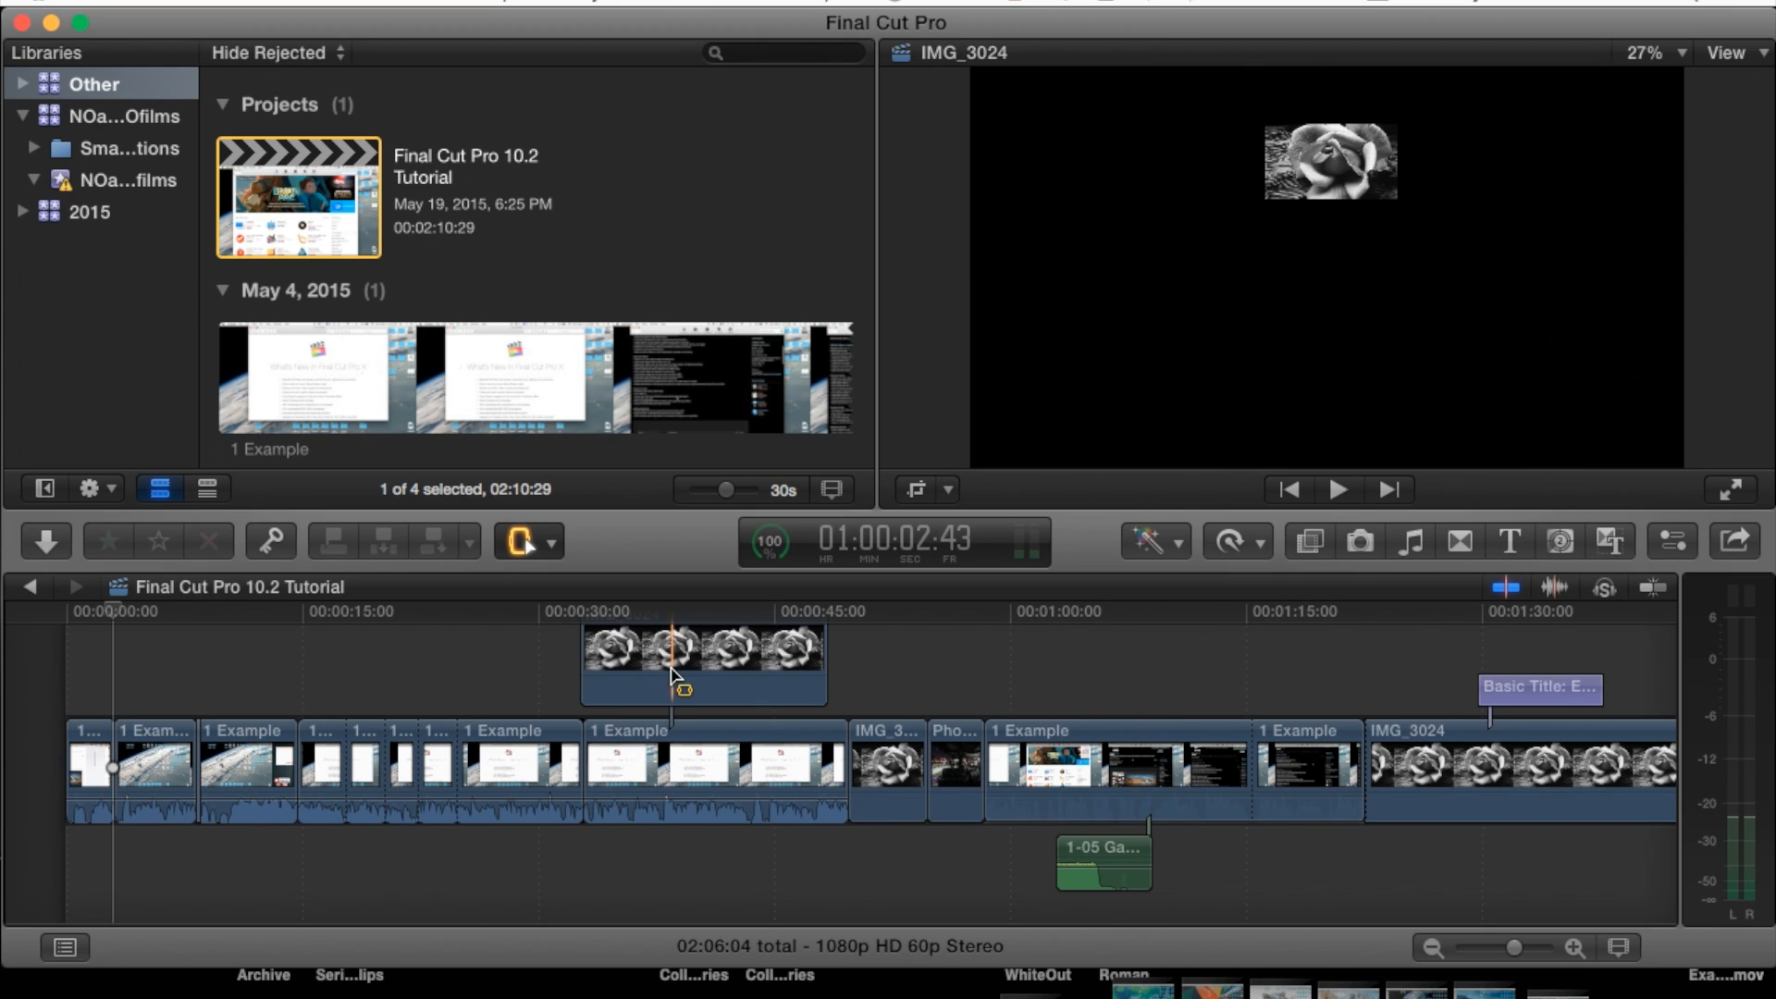